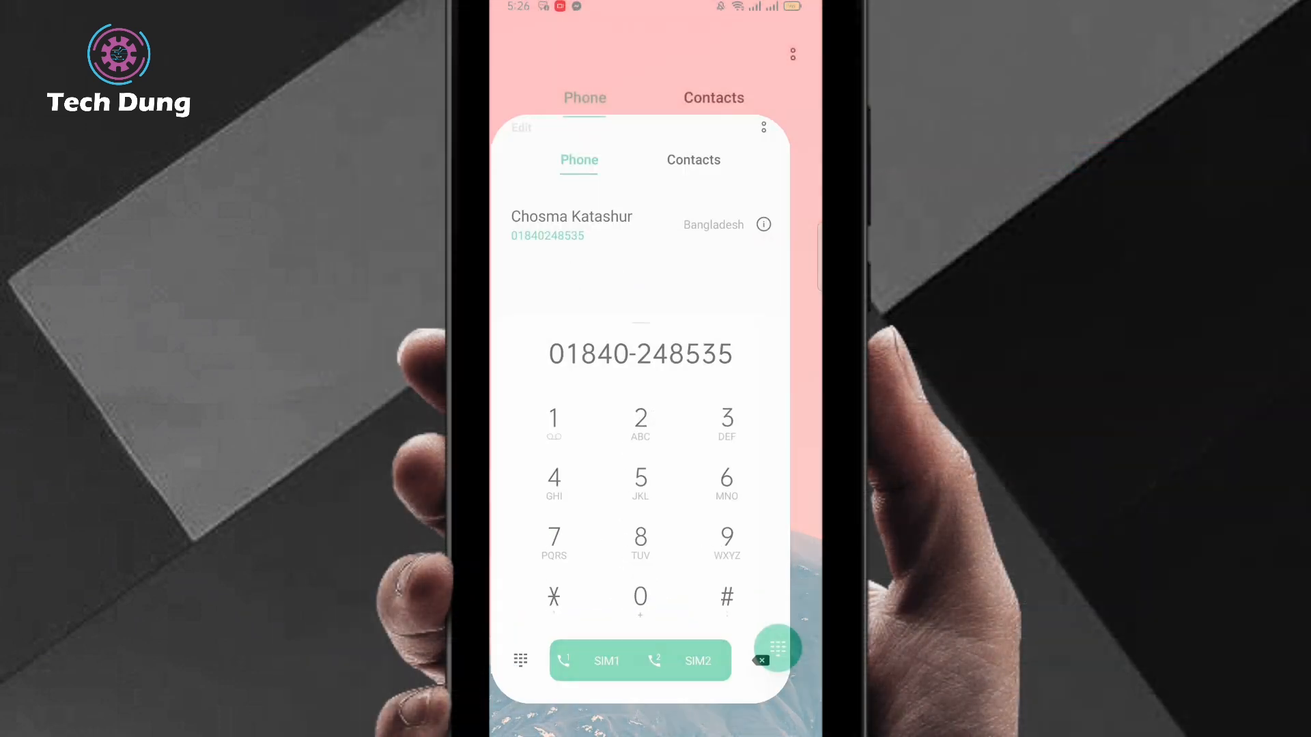
- Hide the dial pad and scroll through the recent call history
{"action": "left_click", "coordinate": [776, 649]}
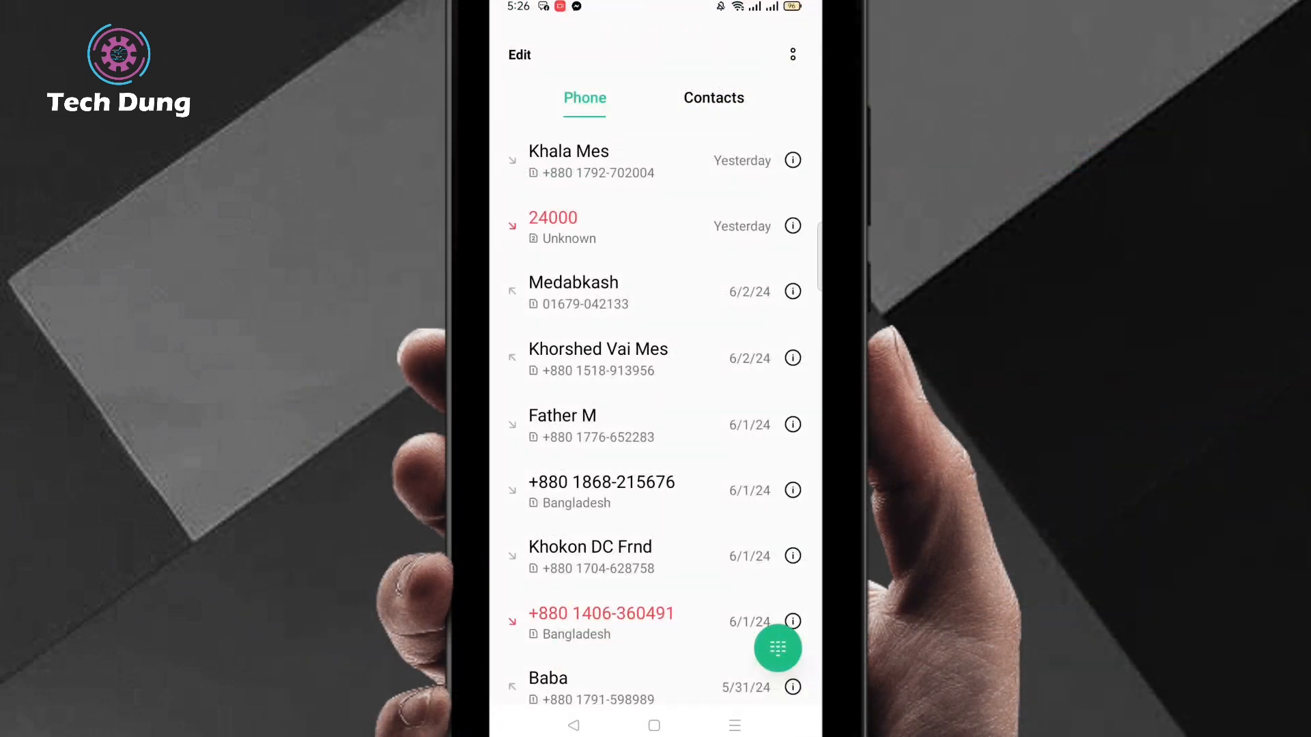
{"action": "scroll", "scroll_direction": "down", "scroll_amount": 3}
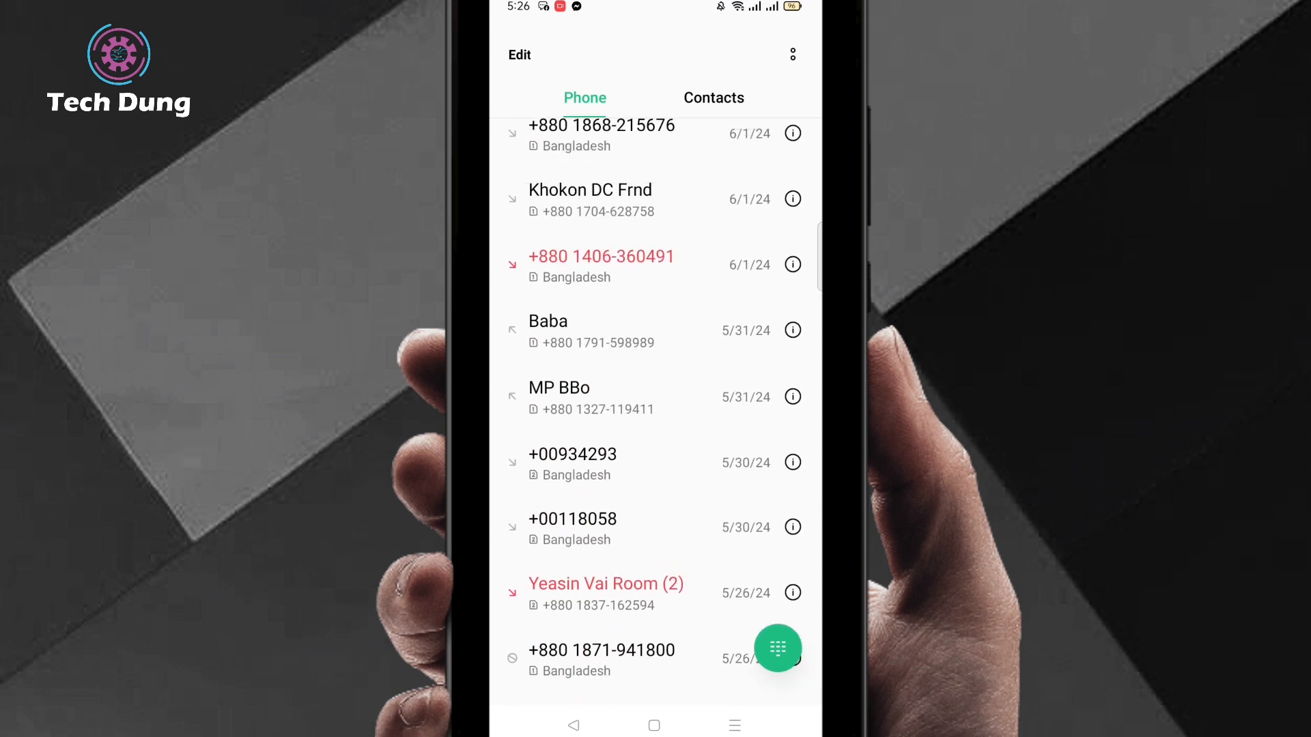
{"action": "scroll", "scroll_direction": "down", "scroll_amount": 3}
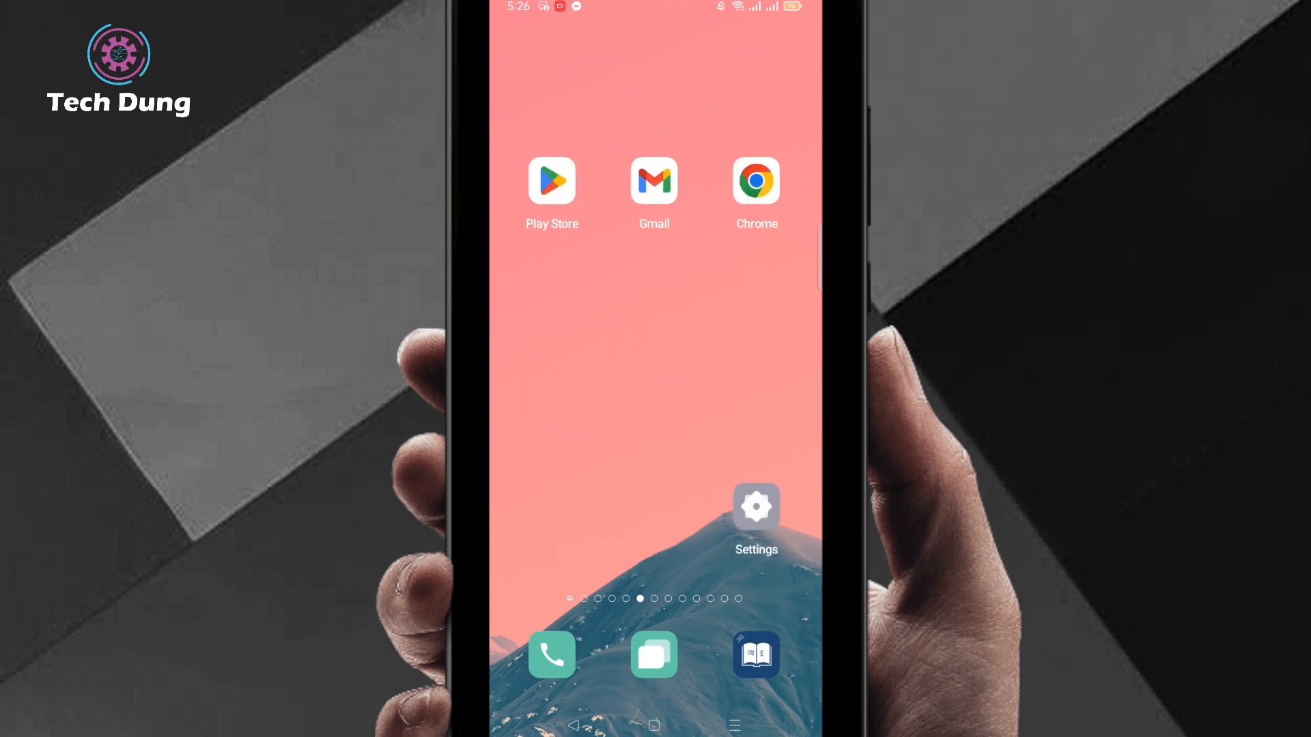
- Search Play Store for 'e2pdf' and open the E2PDF SMS Call Backup Restore listing
{"action": "left_click", "coordinate": [551, 181]}
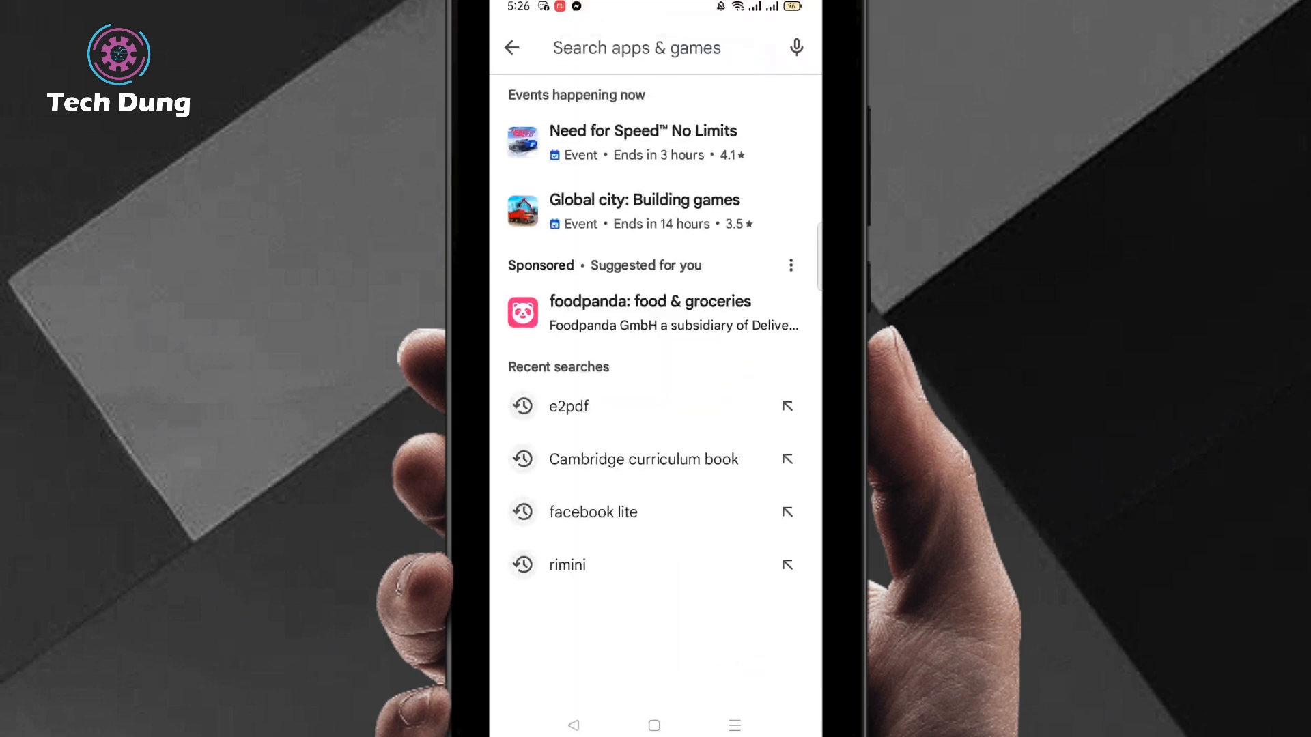
{"action": "left_click", "coordinate": [636, 48]}
{"action": "type", "text": "e2pdf"}
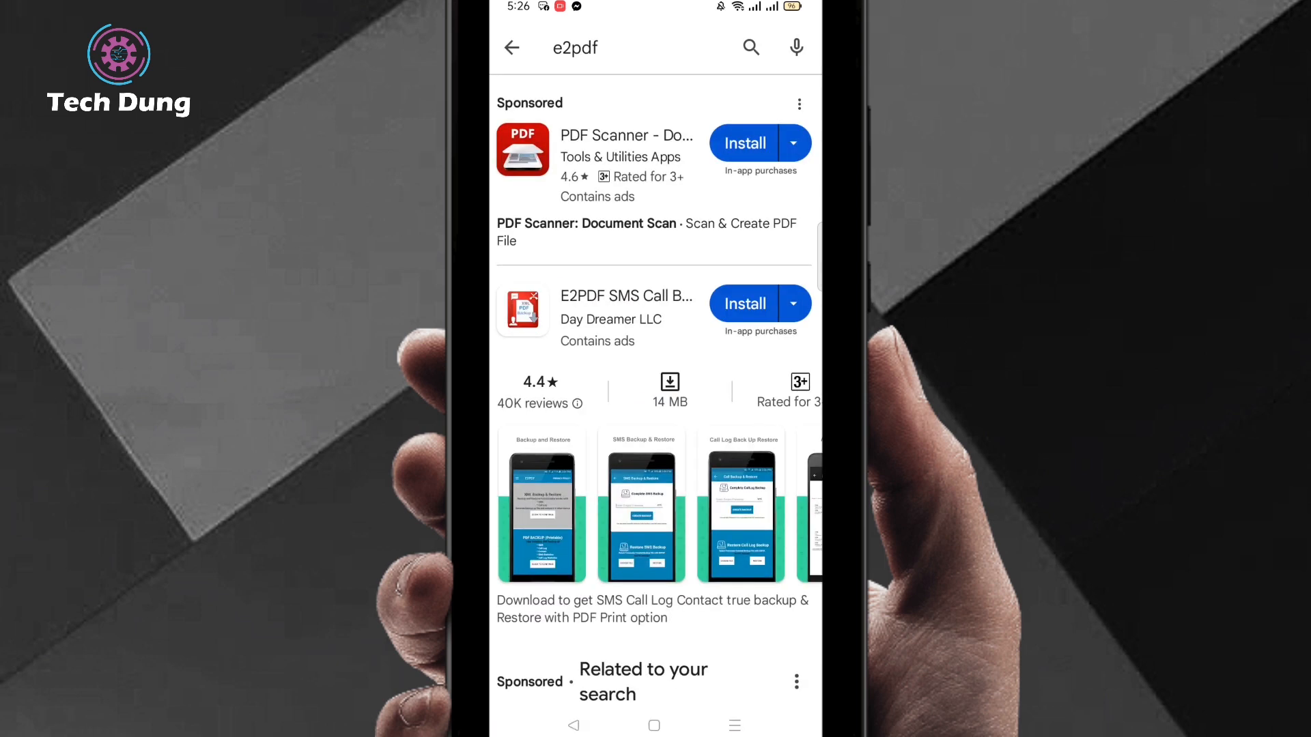
{"action": "left_click", "coordinate": [626, 296]}
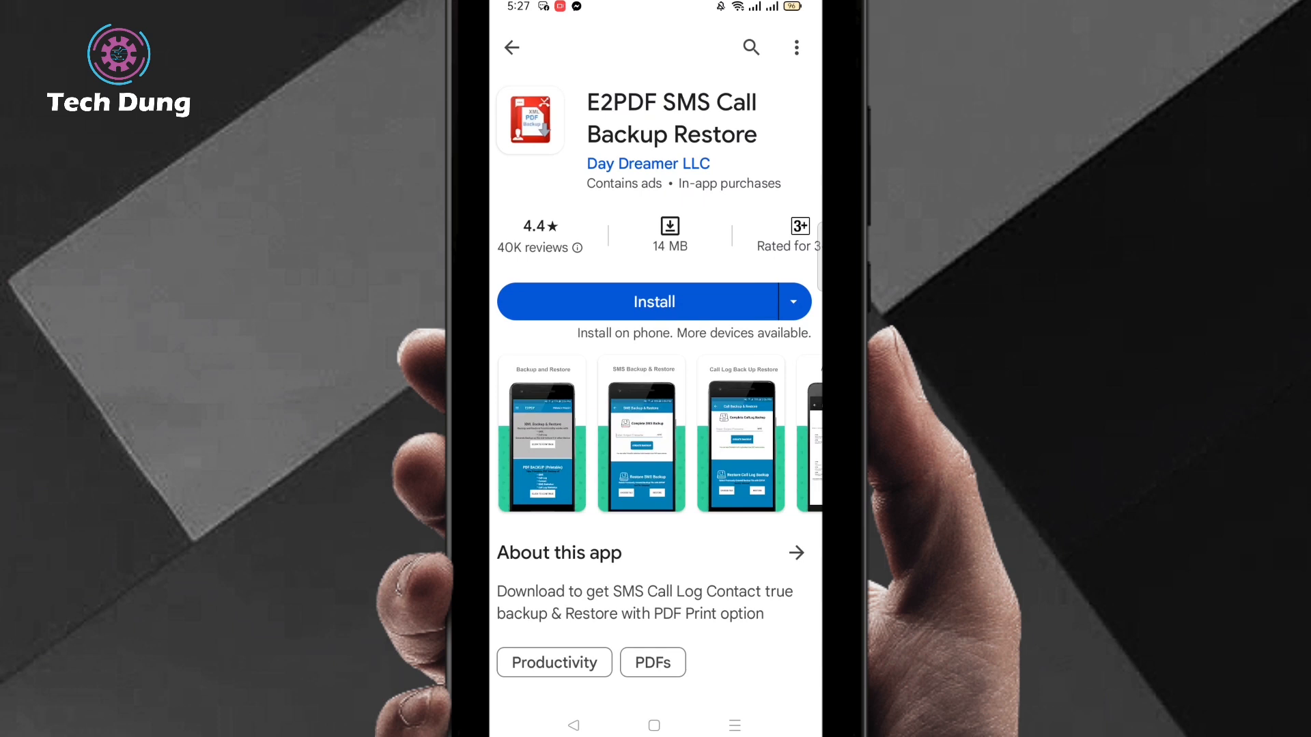
- Install E2PDF SMS Call Backup Restore and open it once the download finishes
{"action": "left_click", "coordinate": [701, 300]}
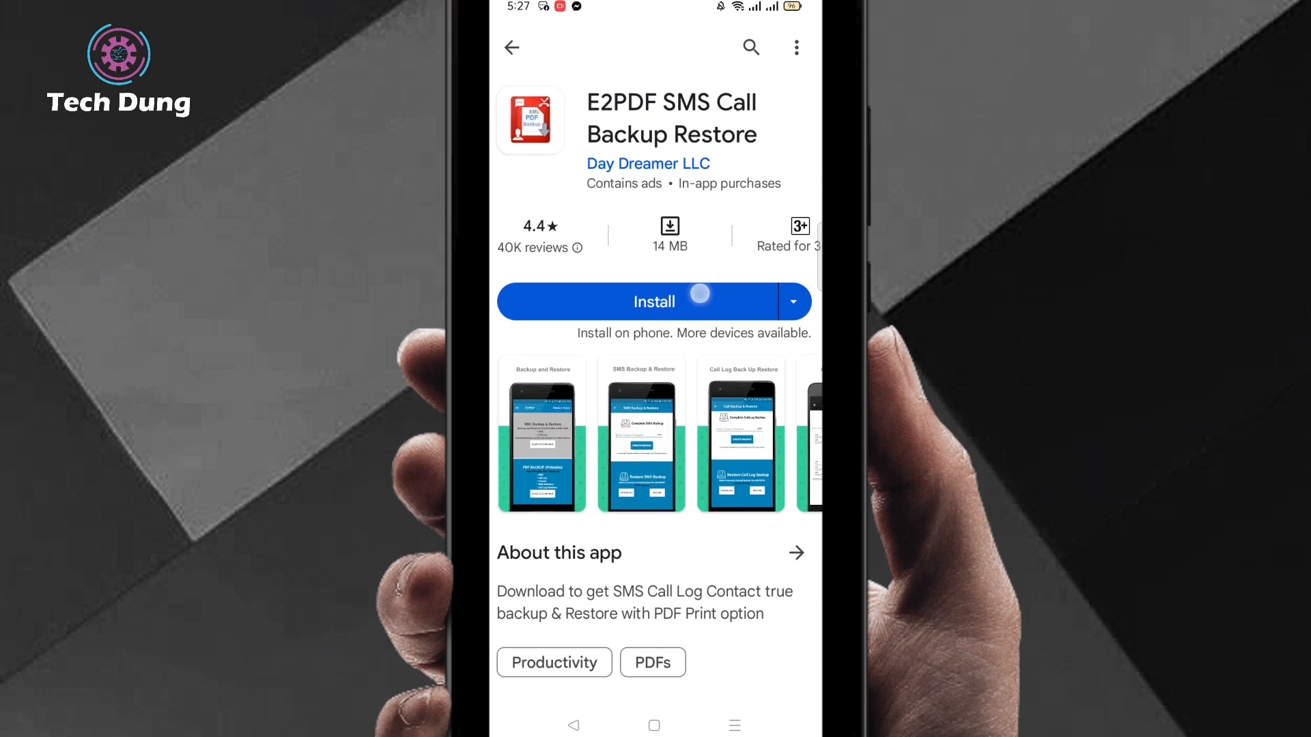
{"action": "left_click", "coordinate": [654, 301]}
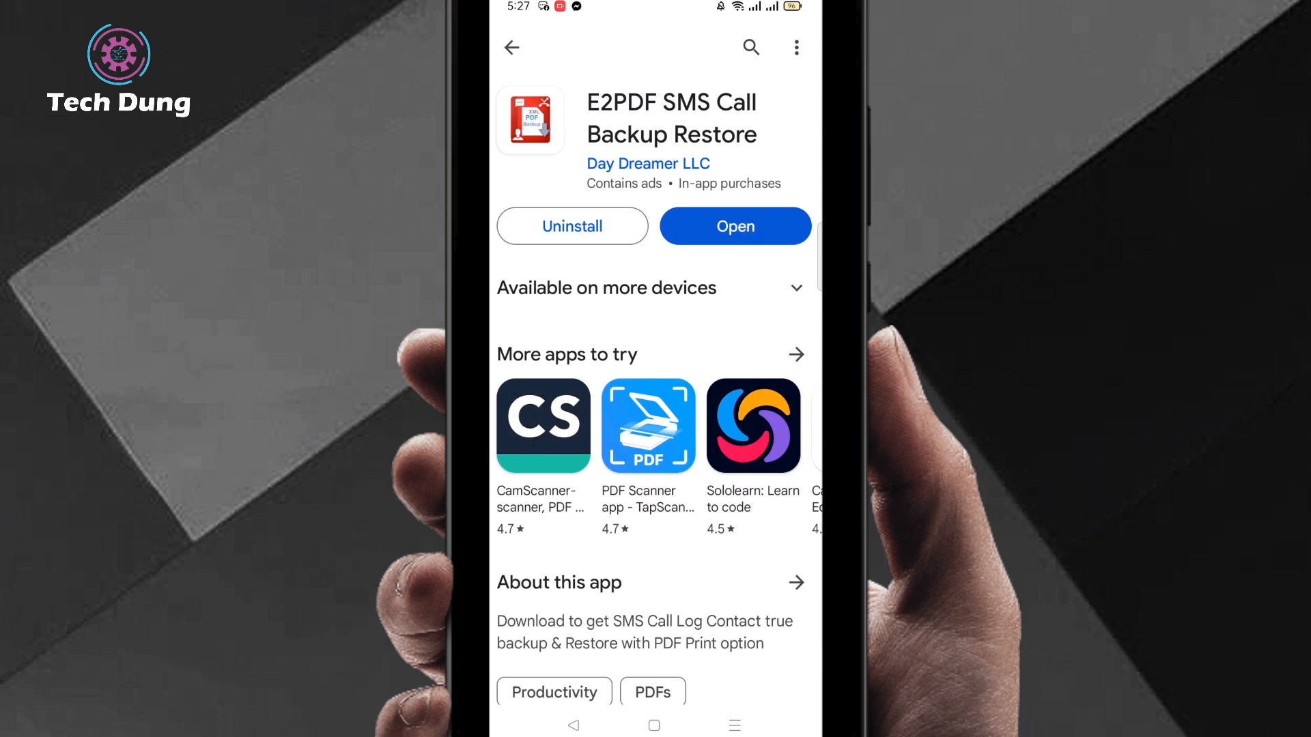
{"action": "left_click", "coordinate": [736, 226]}
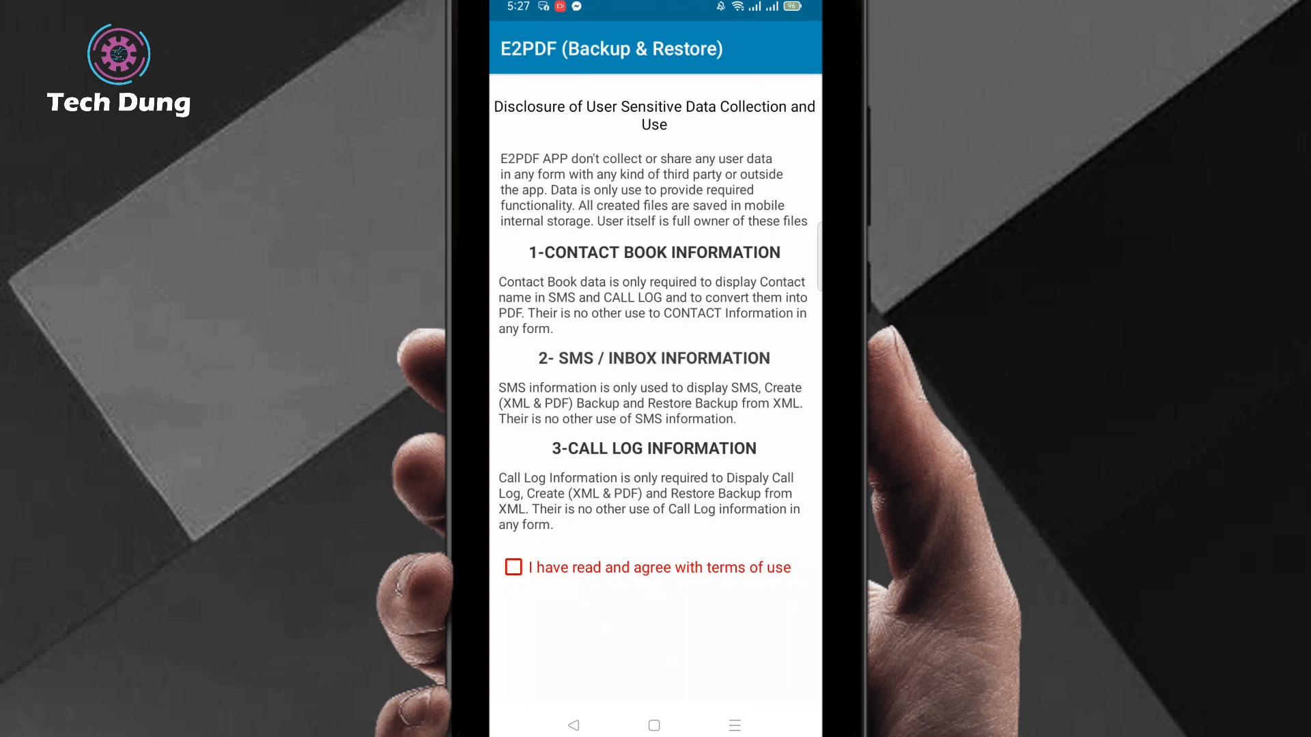
- Agree to the terms of use and proceed past the data disclosure
{"action": "left_click", "coordinate": [513, 567]}
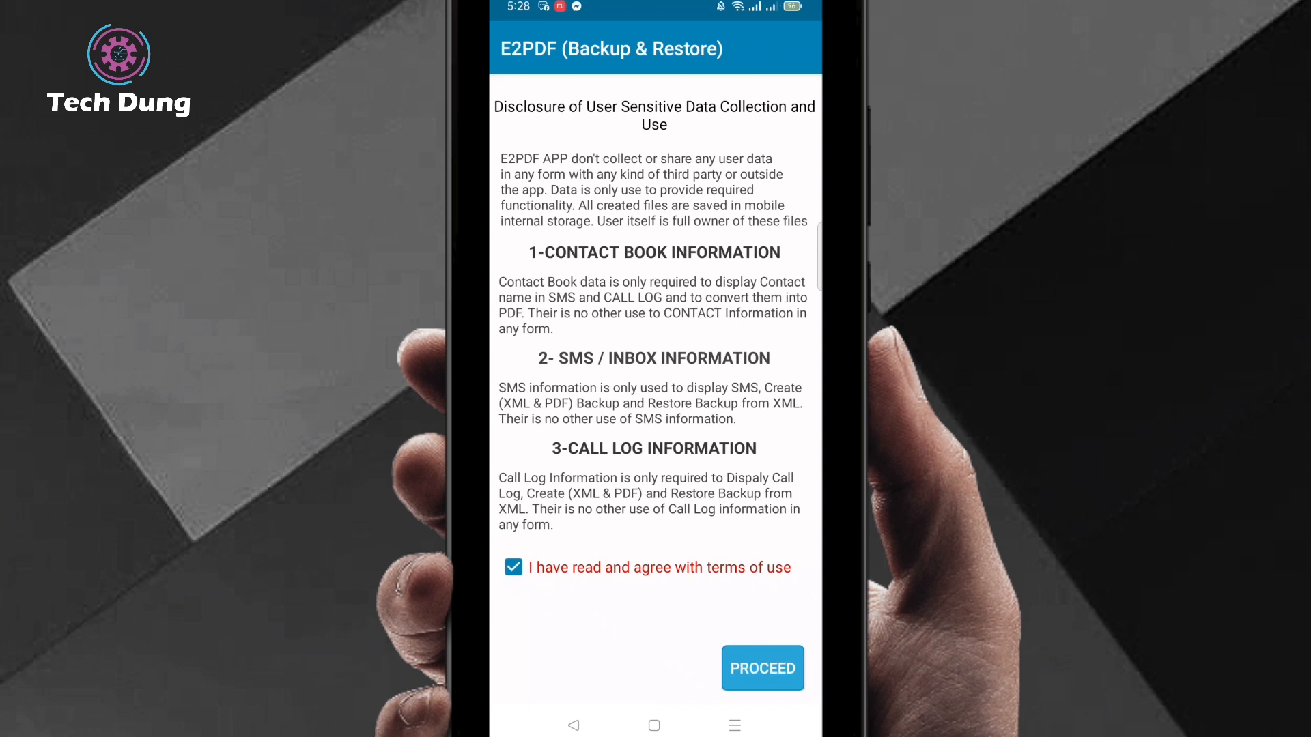
{"action": "left_click", "coordinate": [763, 668]}
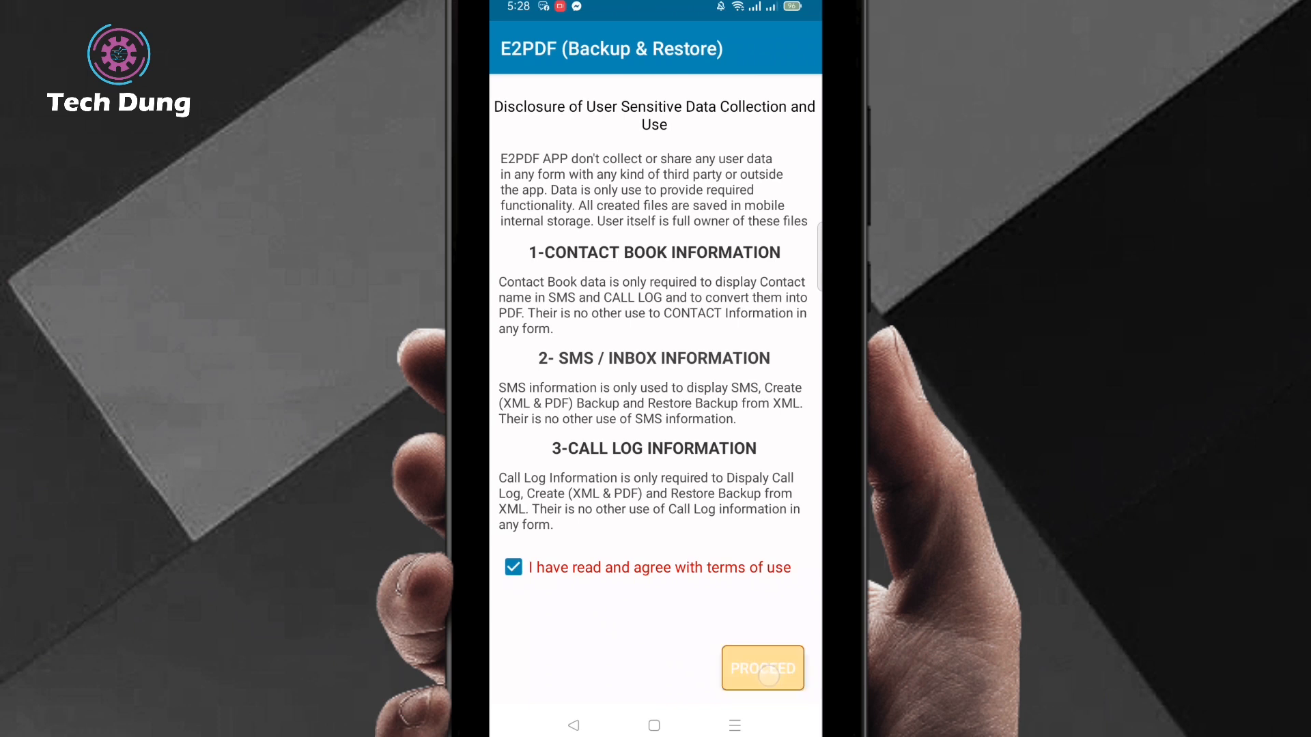
{"action": "left_click", "coordinate": [763, 668]}
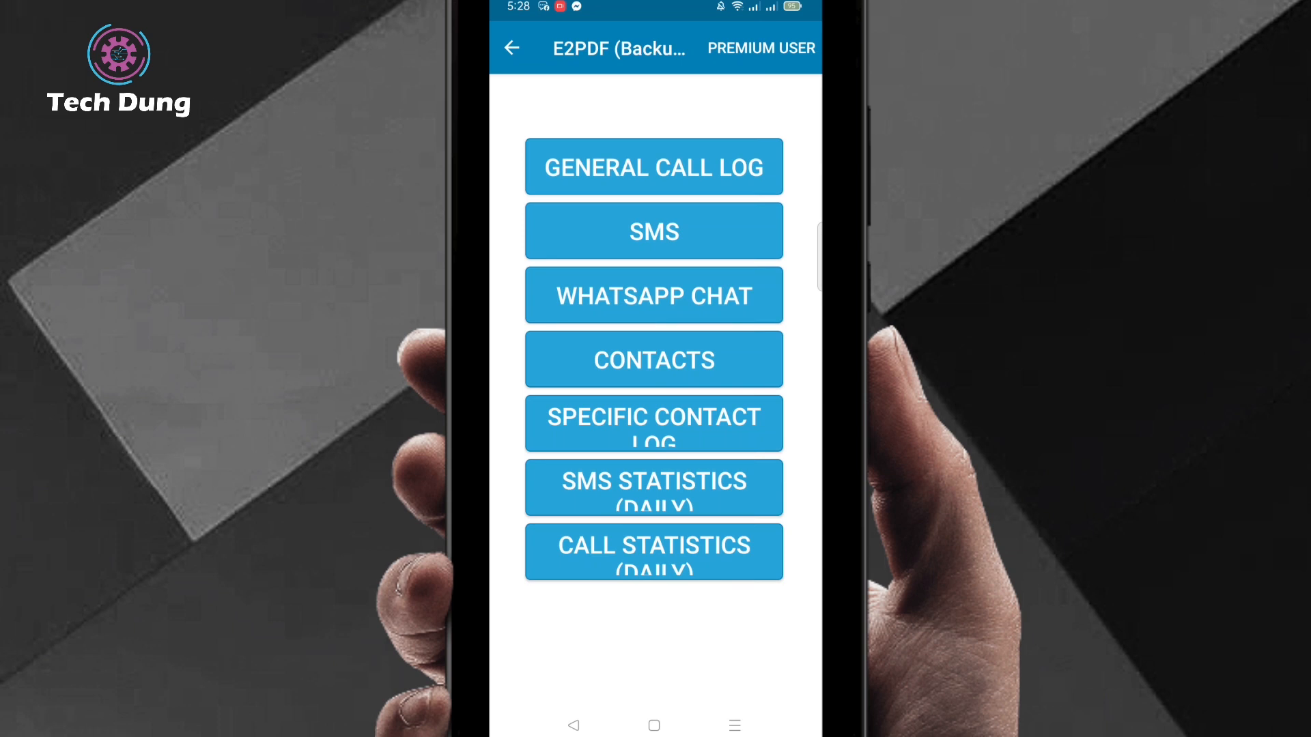
- Open General Call Log and set the export start date to 2 June 2022
{"action": "left_click", "coordinate": [654, 167]}
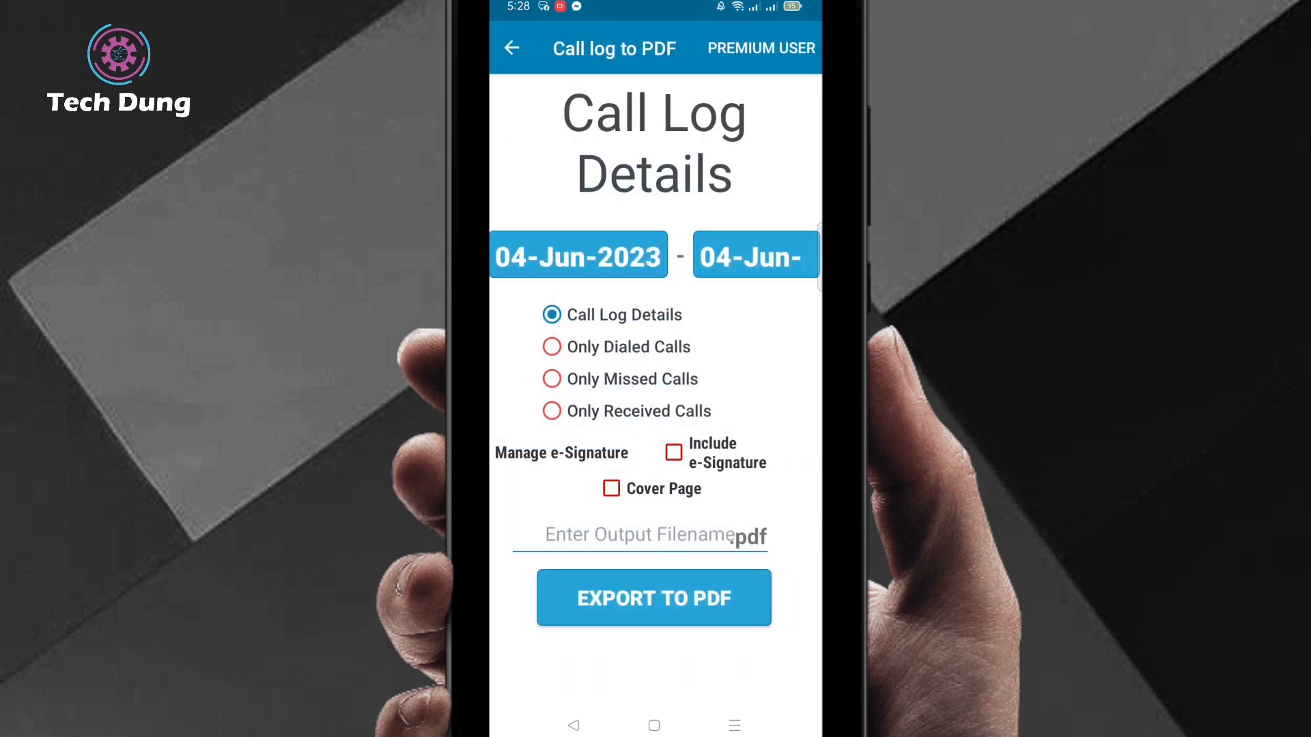
{"action": "left_click", "coordinate": [579, 255]}
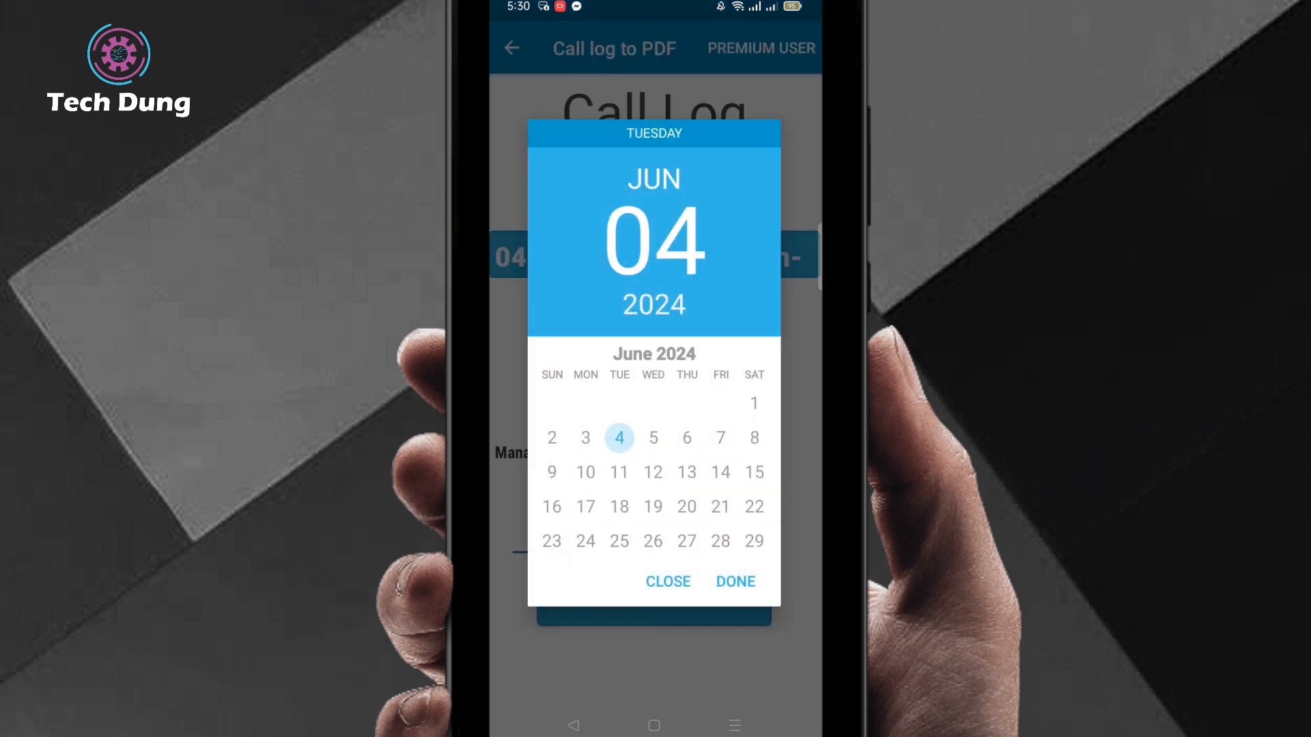
{"action": "left_click", "coordinate": [754, 404]}
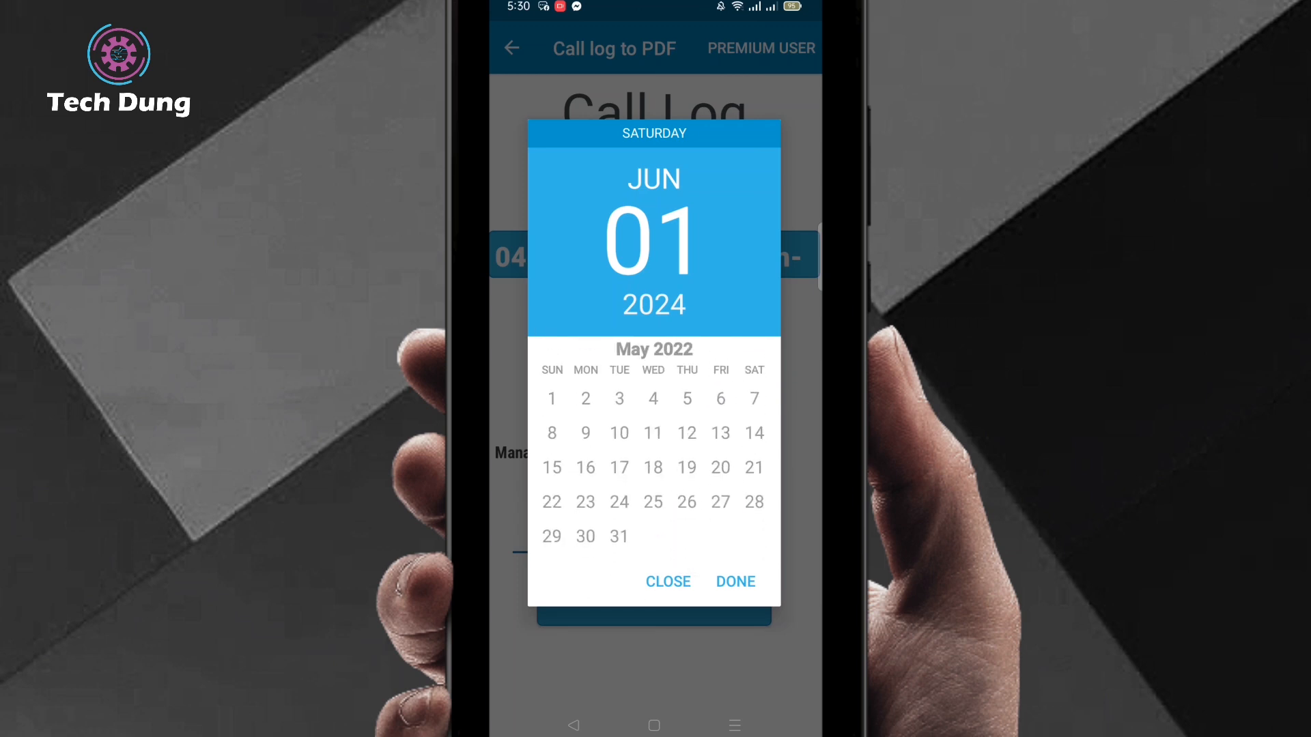
{"action": "left_click", "coordinate": [736, 581]}
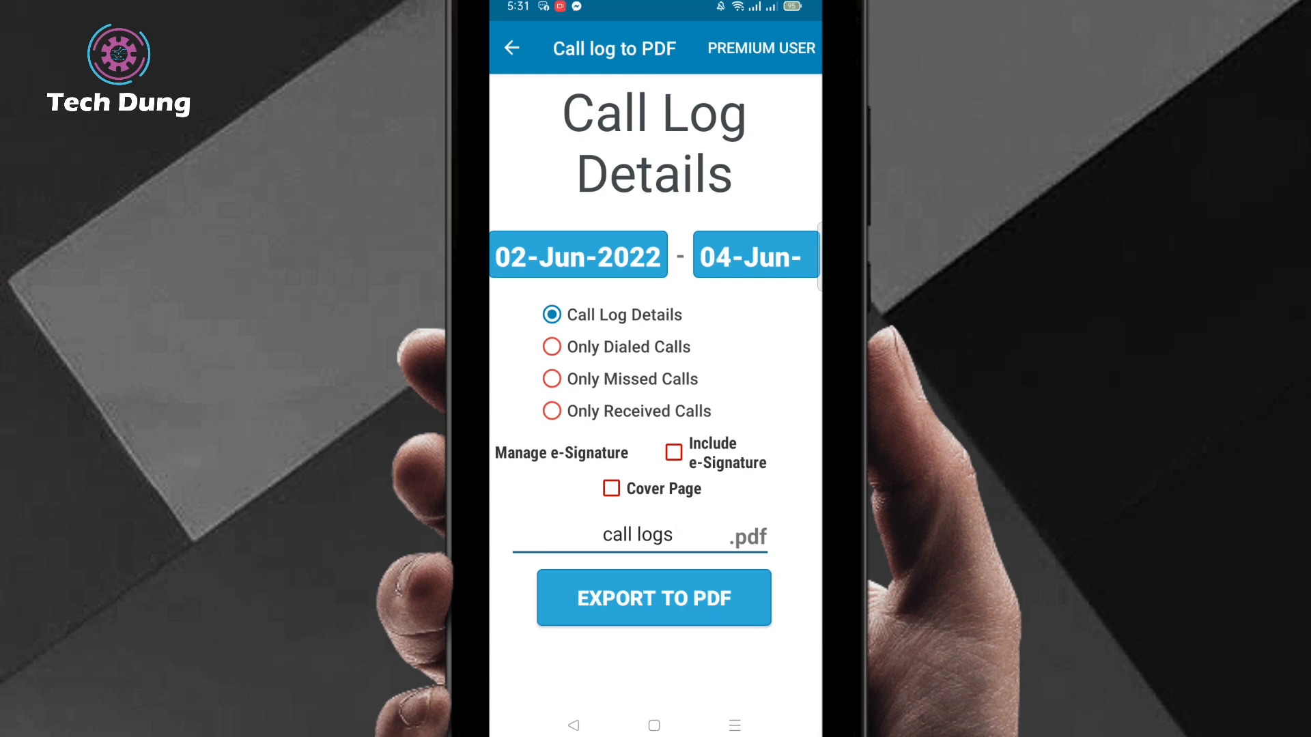
{"action": "left_click", "coordinate": [654, 598]}
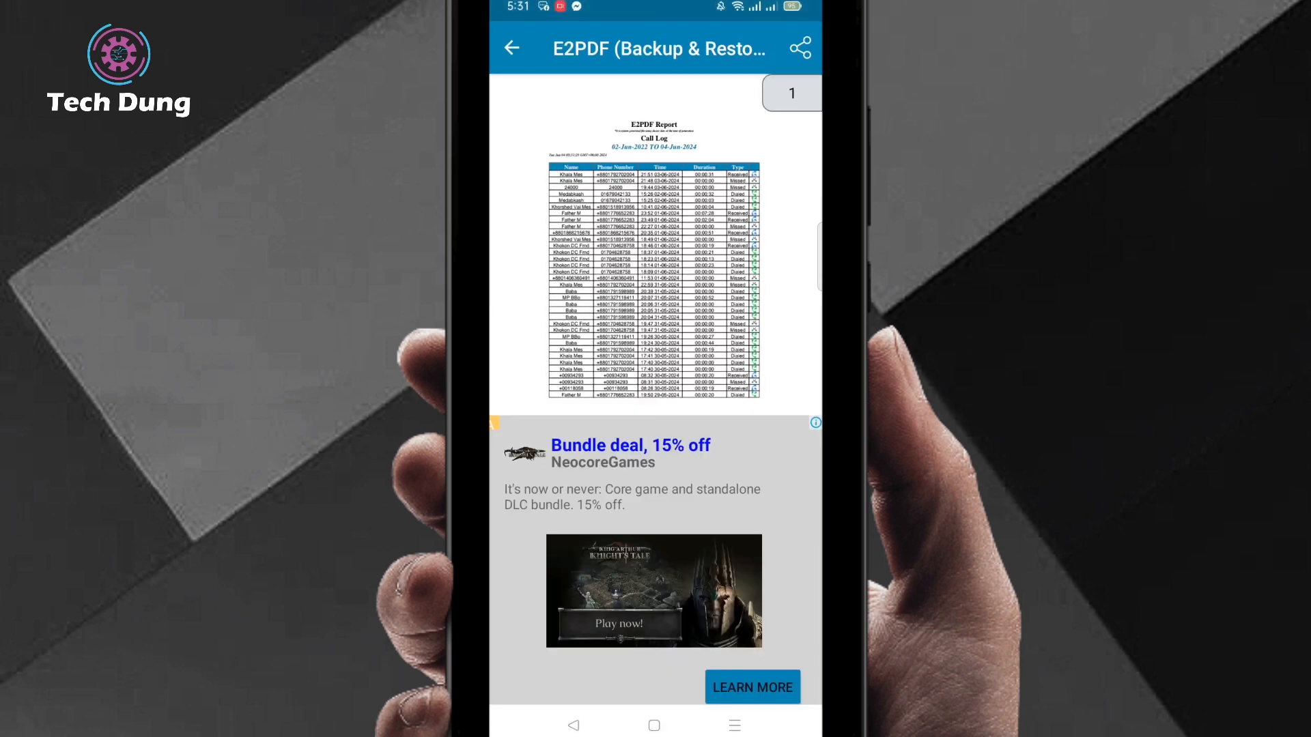
- Scroll through the call log PDF pages and open its share sheet
{"action": "scroll", "scroll_direction": "down", "scroll_amount": 3}
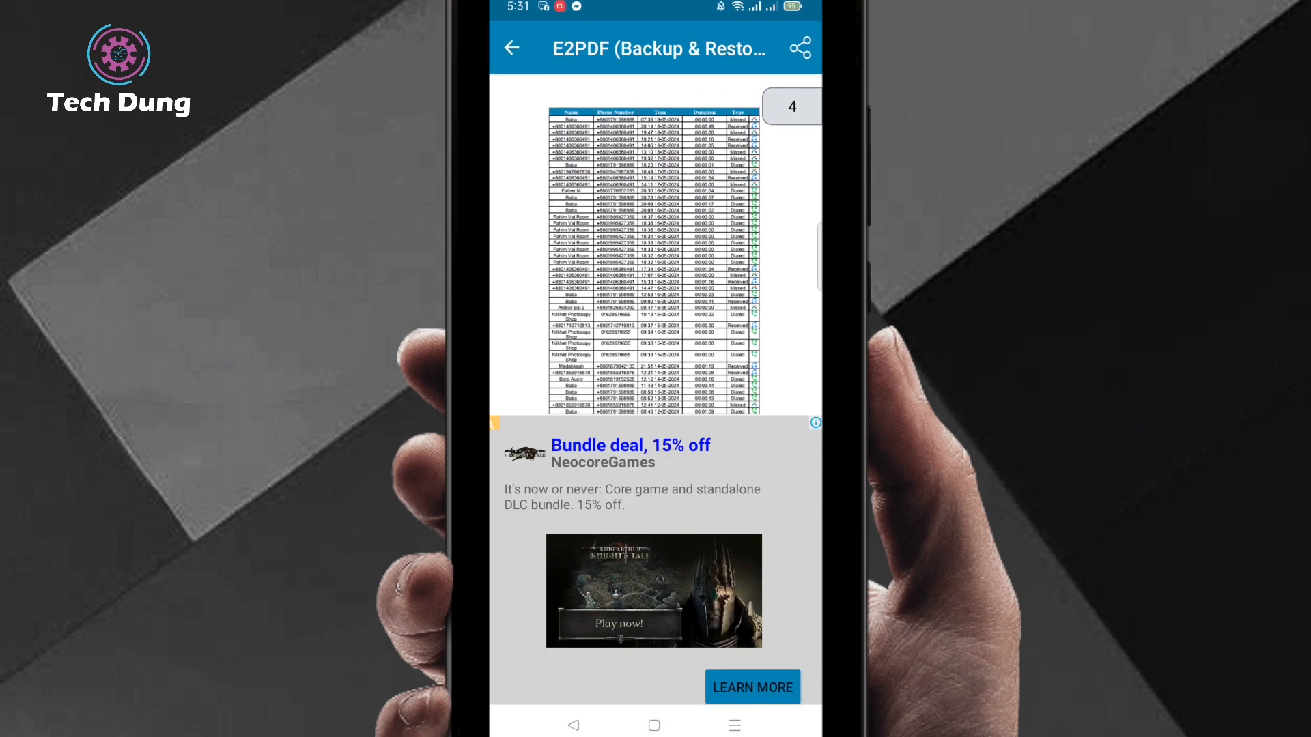
{"action": "scroll", "scroll_direction": "down", "scroll_amount": 3}
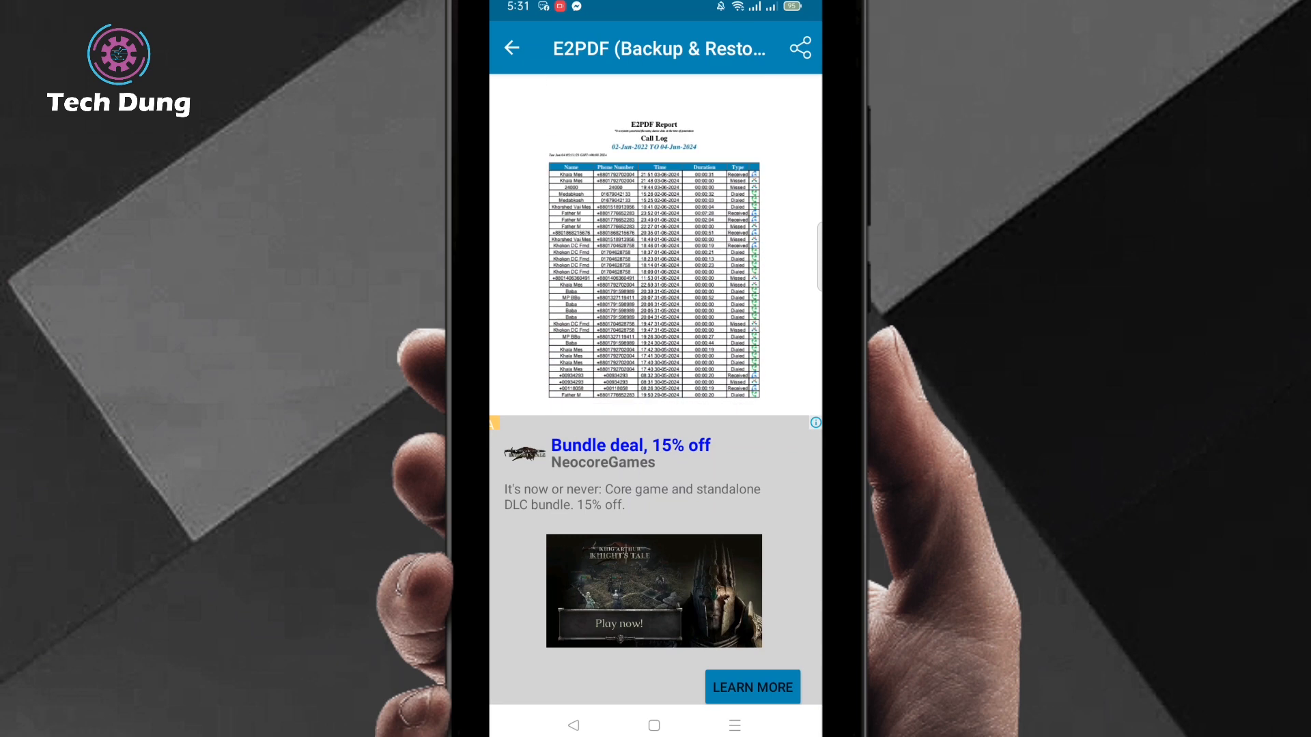
{"action": "left_click", "coordinate": [798, 46]}
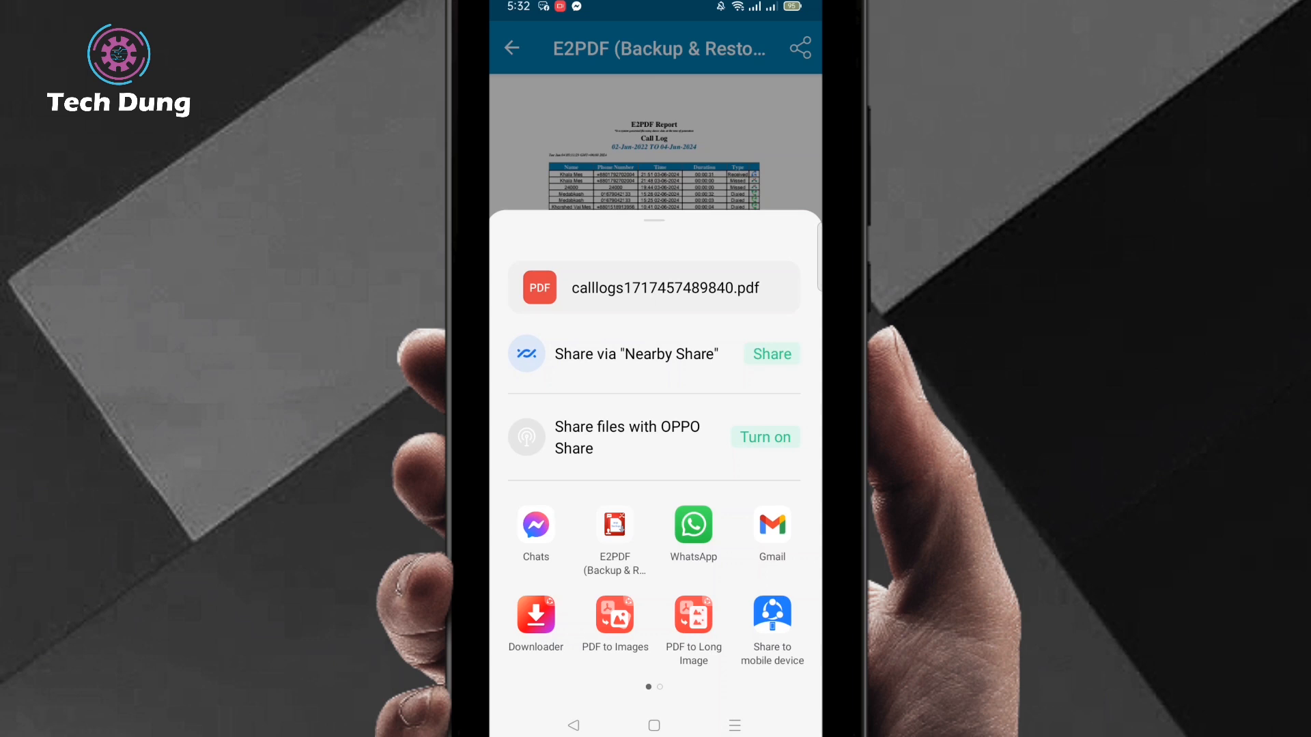
- Share the PDF via WhatsApp to the first frequently contacted chat and send it
{"action": "left_click", "coordinate": [693, 524]}
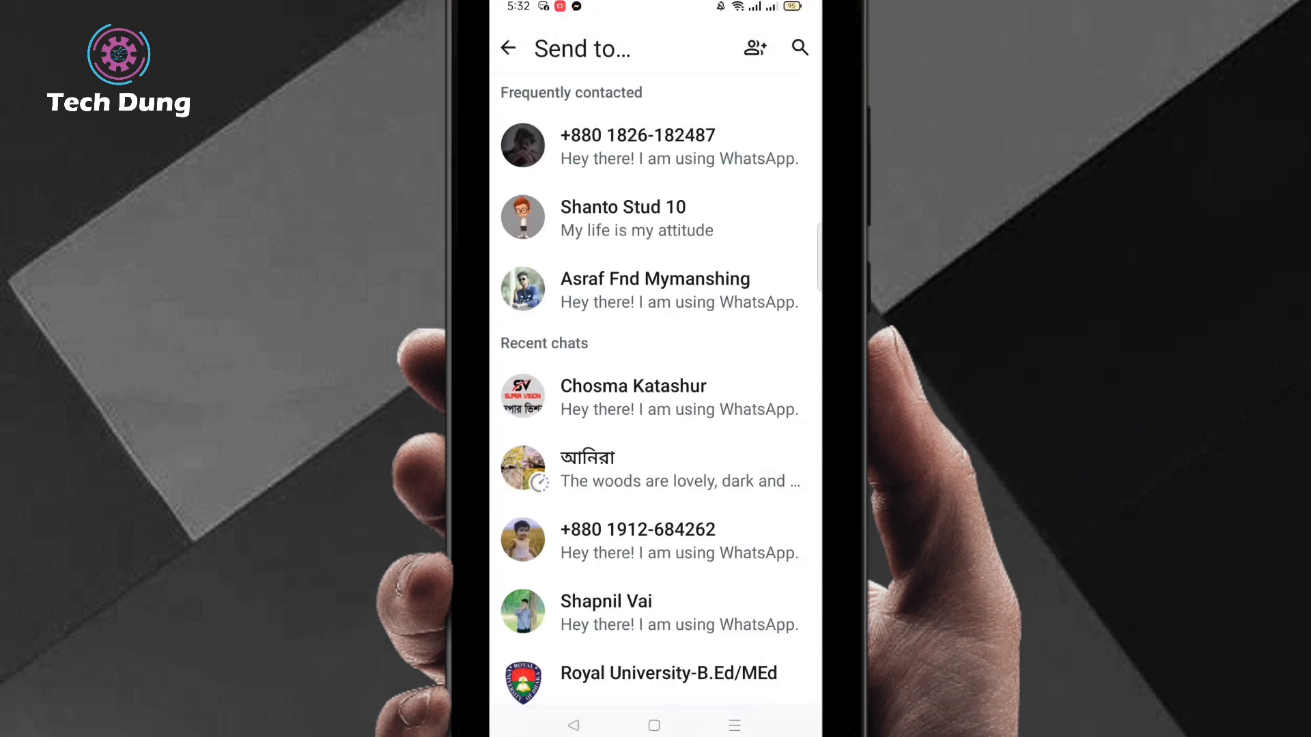
{"action": "left_click", "coordinate": [637, 147]}
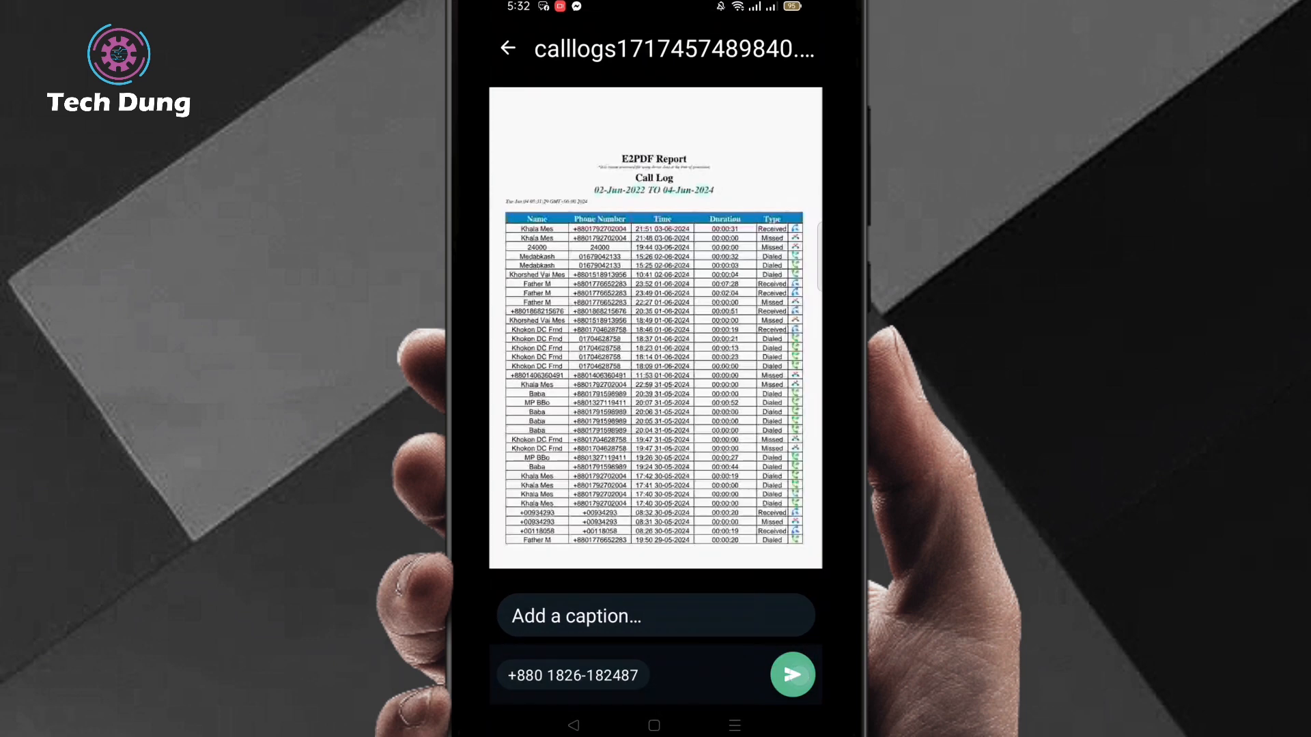
{"action": "left_click", "coordinate": [792, 675]}
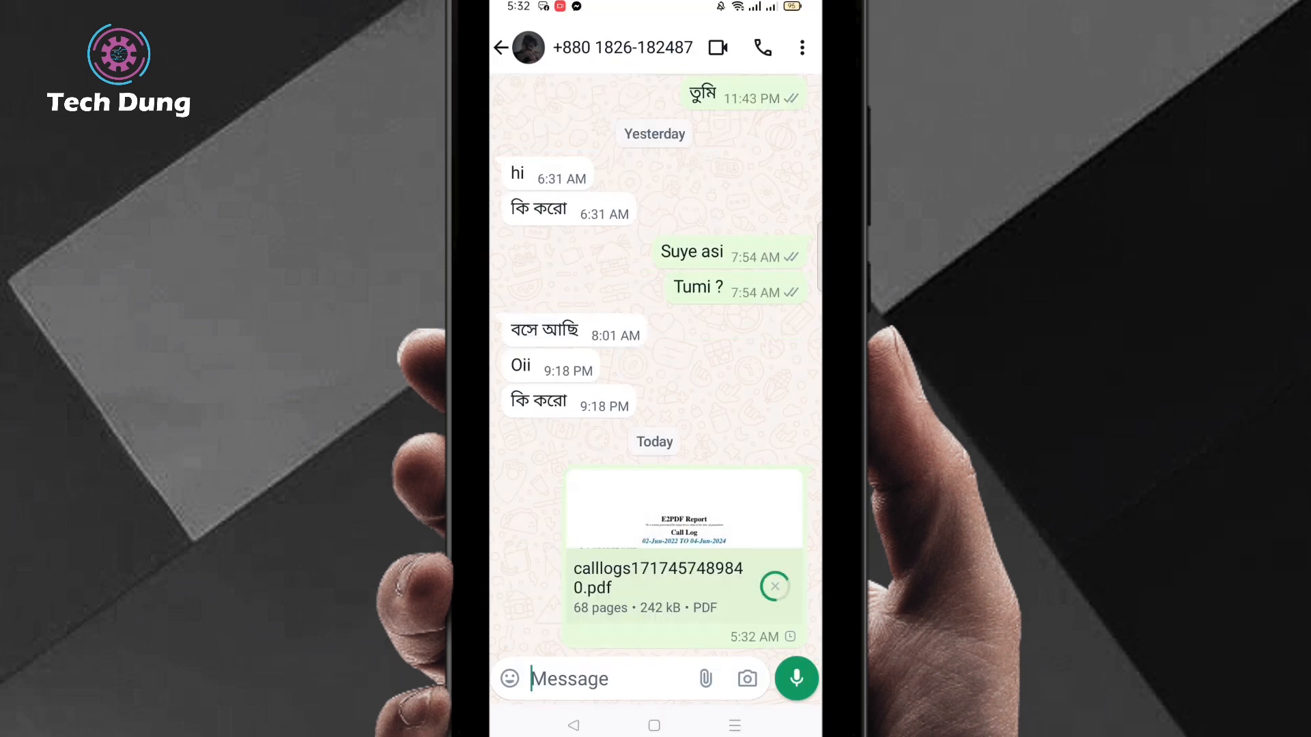